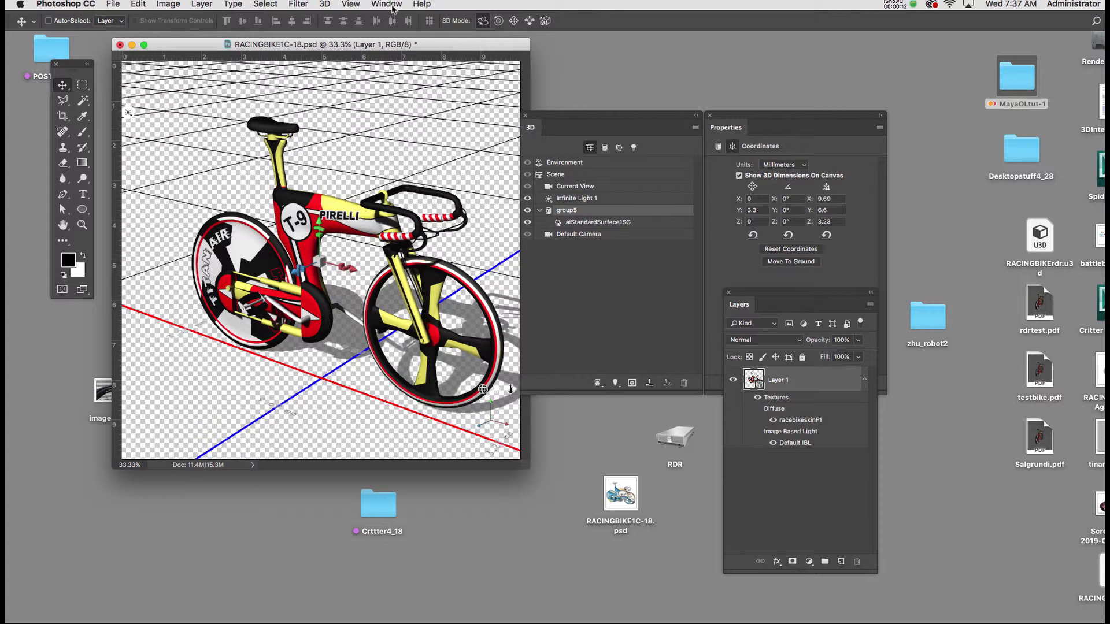
Arrange the 3D and Properties panels beside the racing bike document window.
{"action": "left_click", "coordinate": [385, 5]}
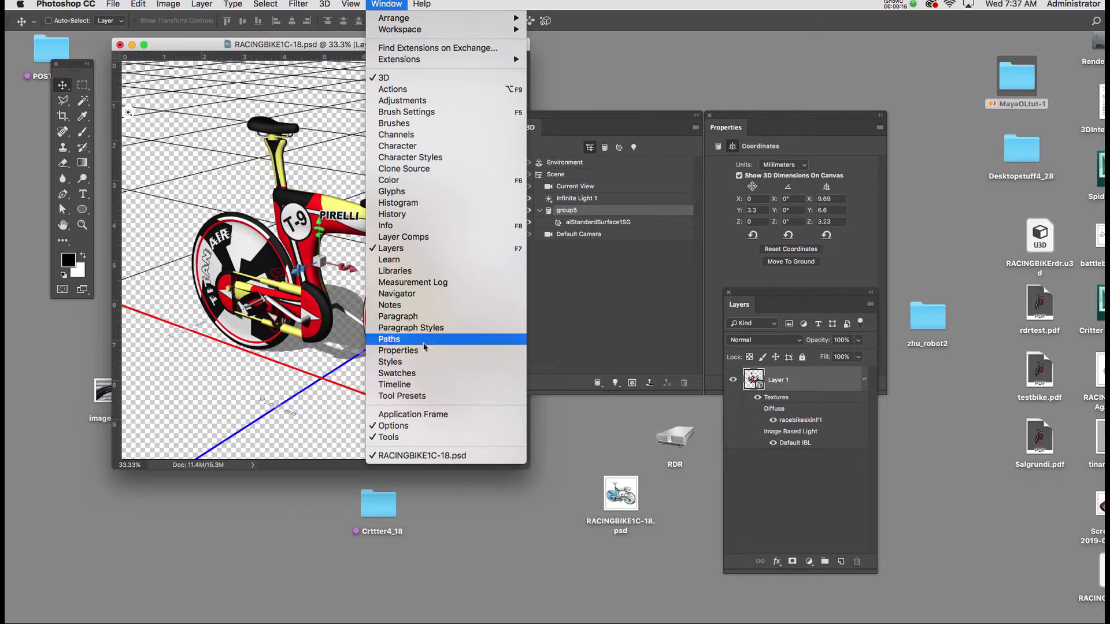
{"action": "mouse_move", "coordinate": [654, 87]}
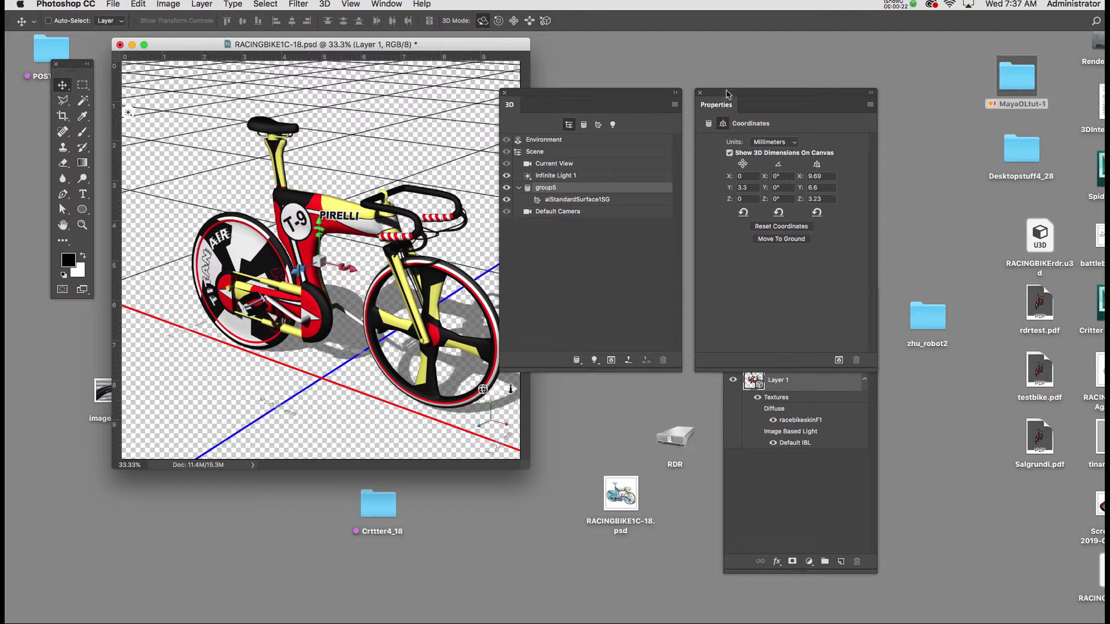
{"action": "mouse_move", "coordinate": [543, 288]}
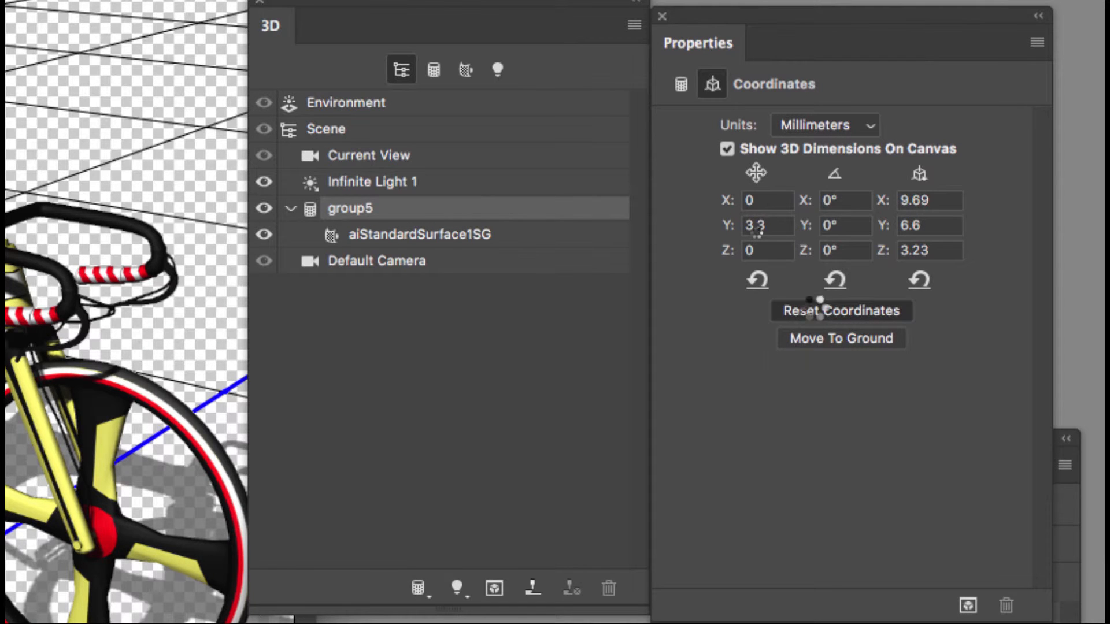
{"action": "mouse_move", "coordinate": [818, 348]}
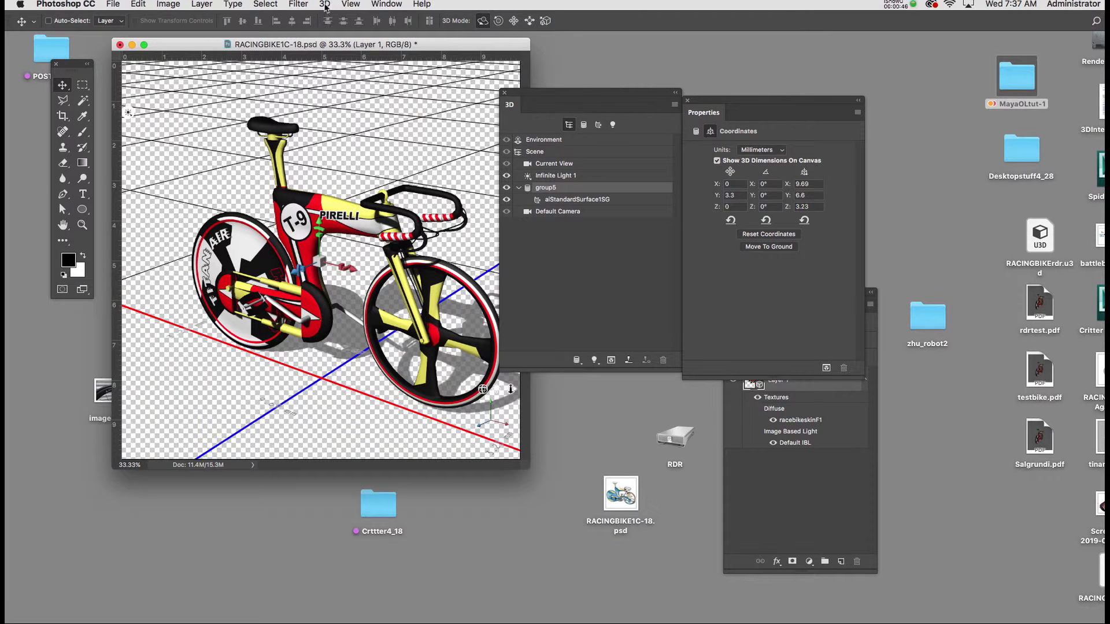
Export the bike's 3D layer in U3D format as RACINGBIKE1C-182.u3d on the Desktop.
{"action": "left_click", "coordinate": [323, 4]}
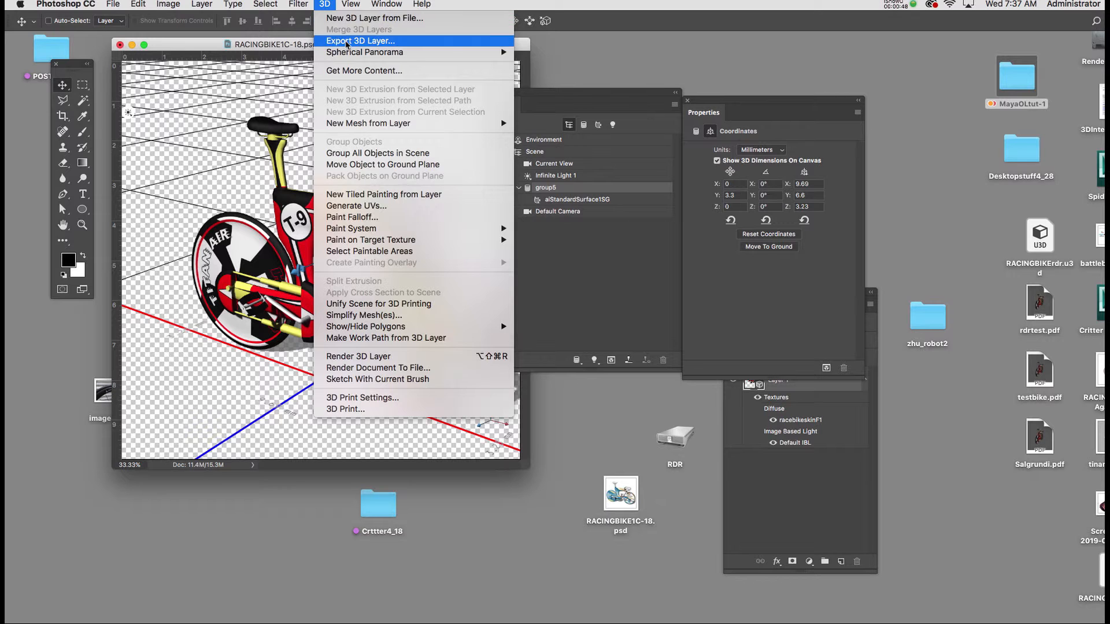
{"action": "left_click", "coordinate": [364, 40]}
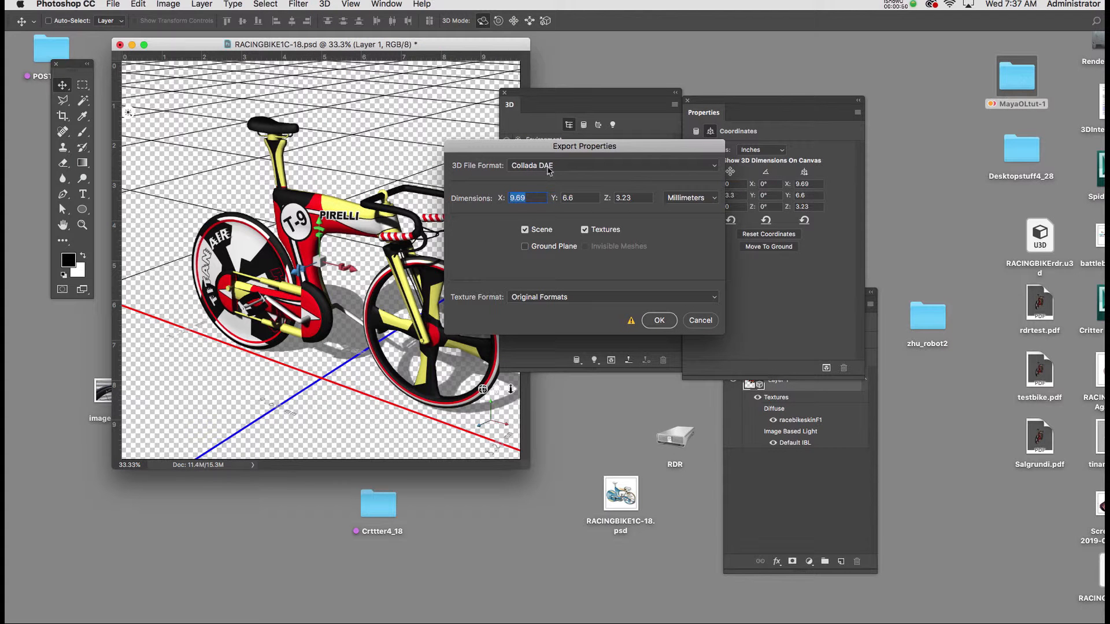
{"action": "mouse_move", "coordinate": [559, 169]}
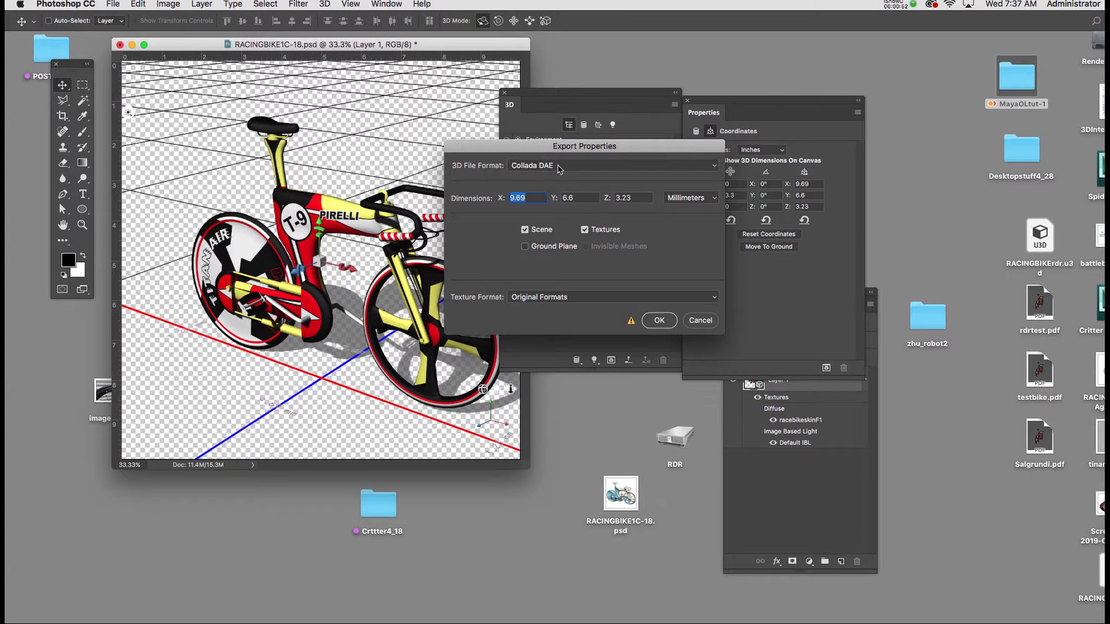
{"action": "left_click", "coordinate": [612, 166]}
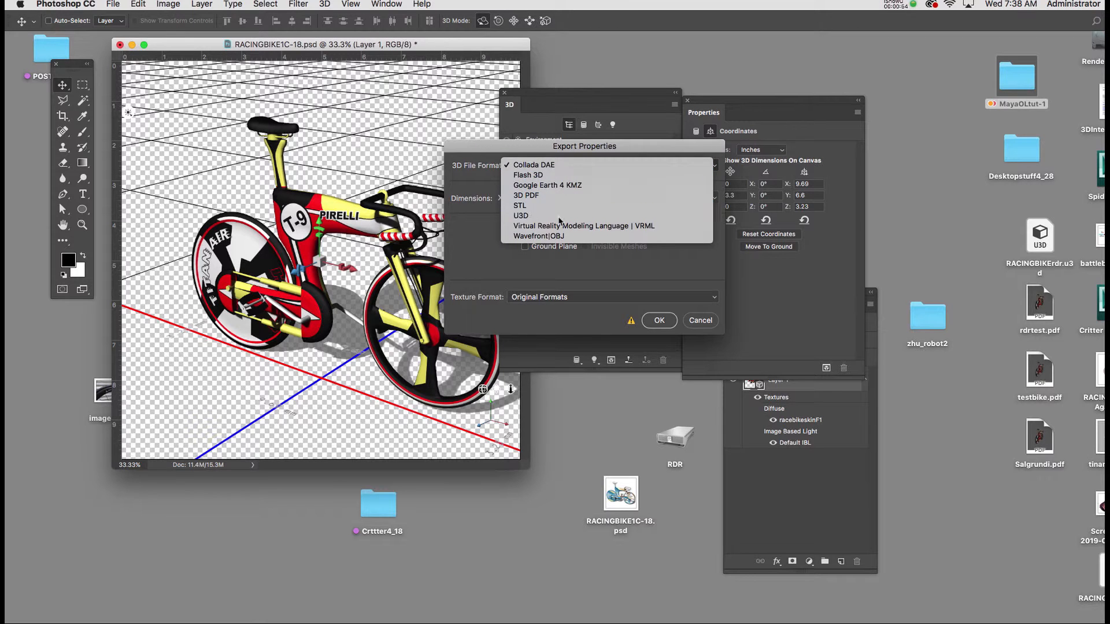
{"action": "left_click", "coordinate": [521, 215]}
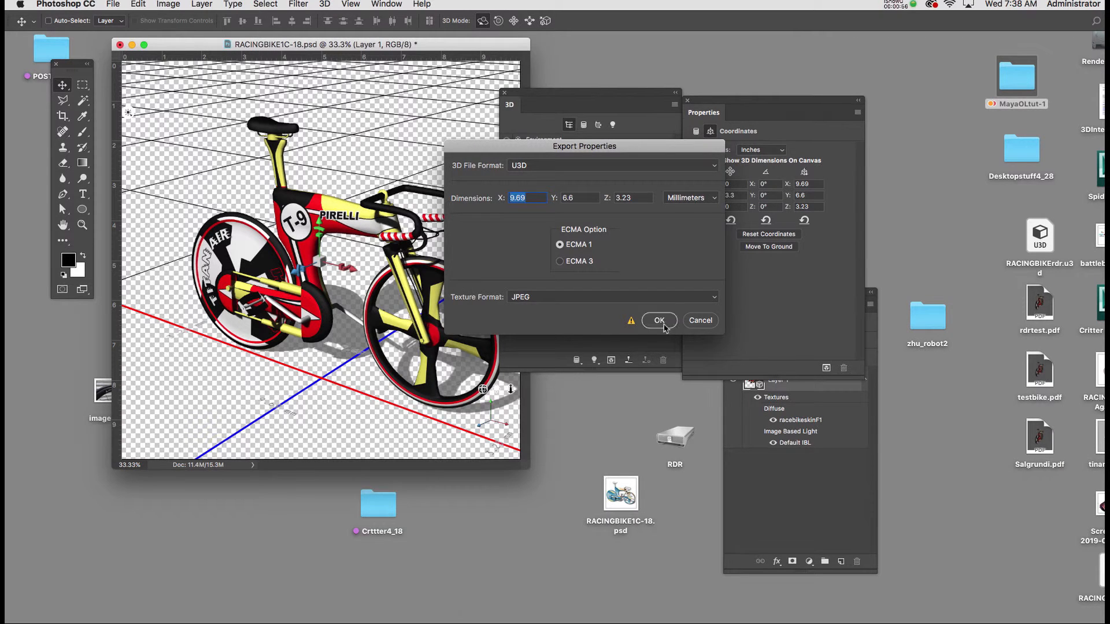
{"action": "left_click", "coordinate": [659, 320]}
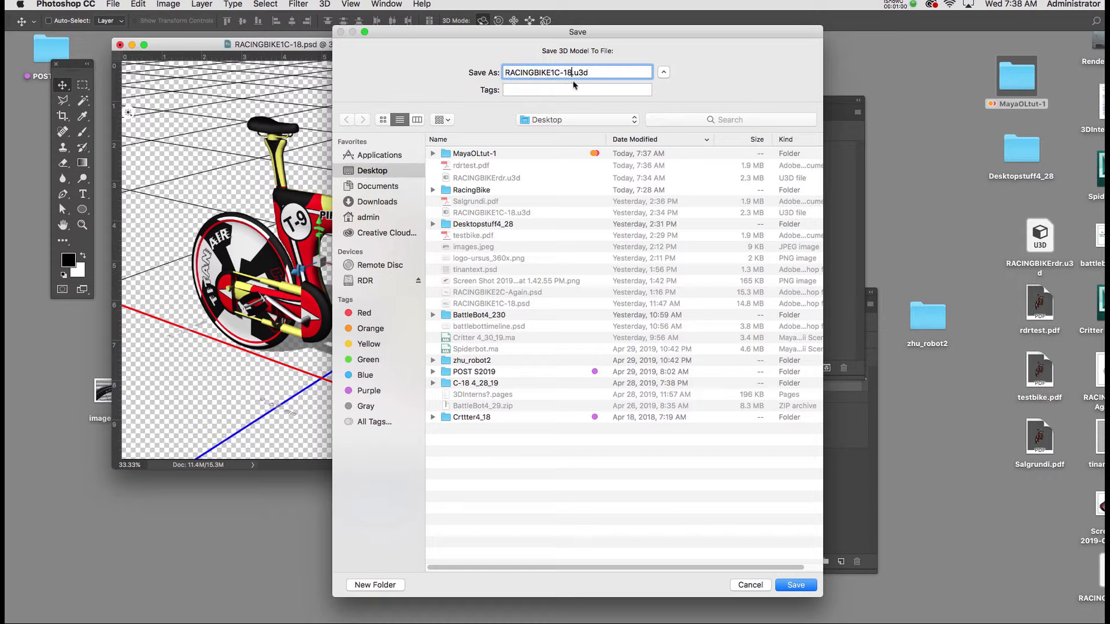
{"action": "left_click", "coordinate": [796, 585]}
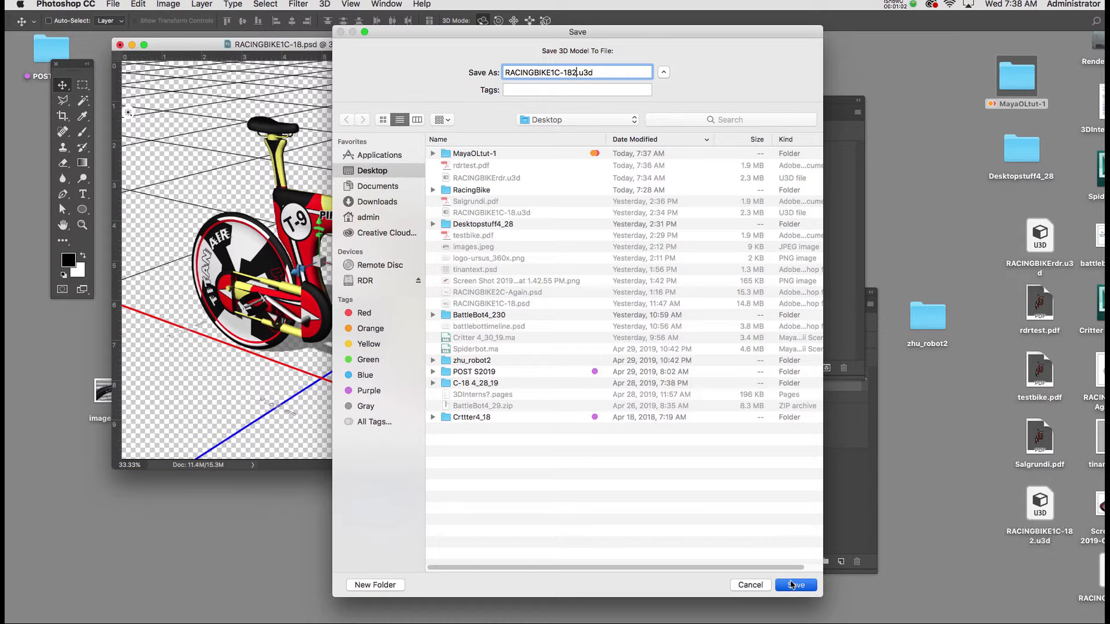
{"action": "left_click", "coordinate": [796, 585]}
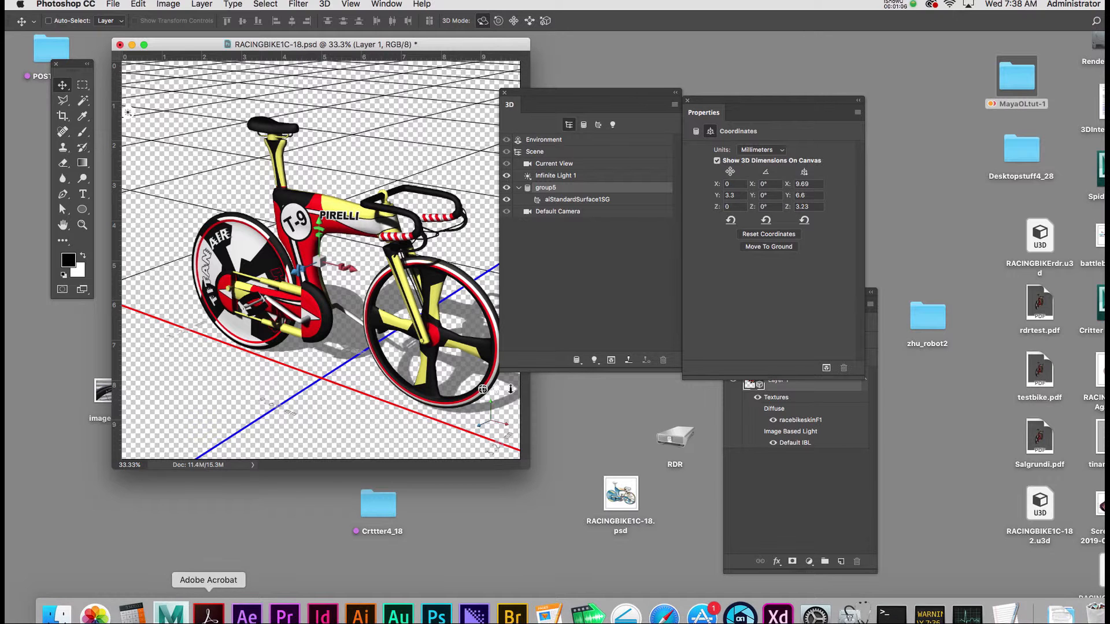
Launch Acrobat, create a blank-page PDF and fit the whole page in view.
{"action": "left_click", "coordinate": [210, 616]}
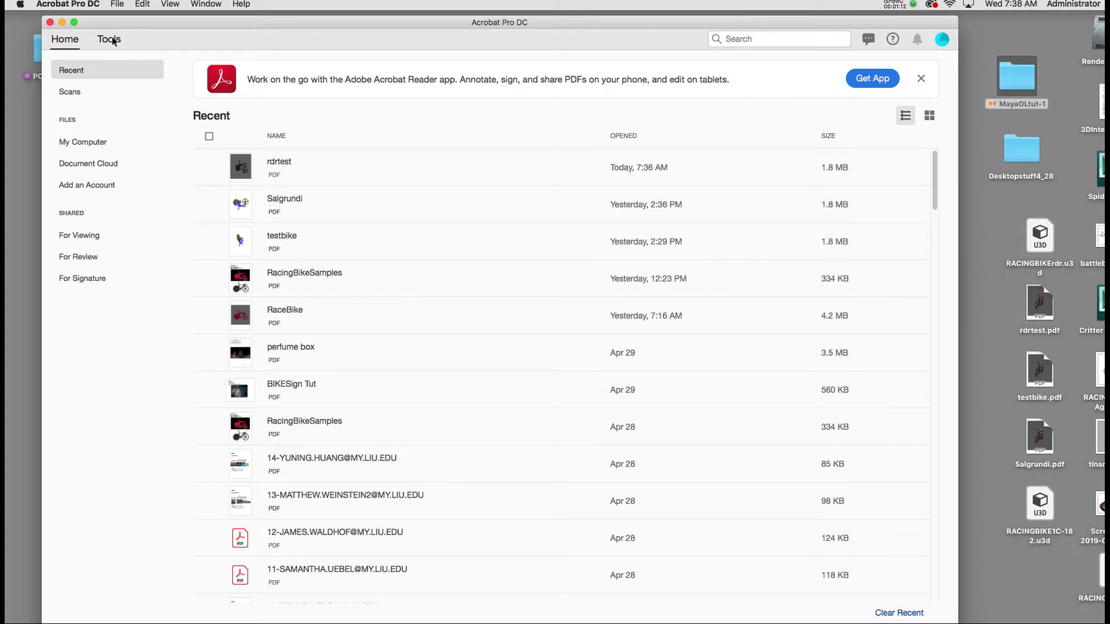
{"action": "left_click", "coordinate": [108, 40]}
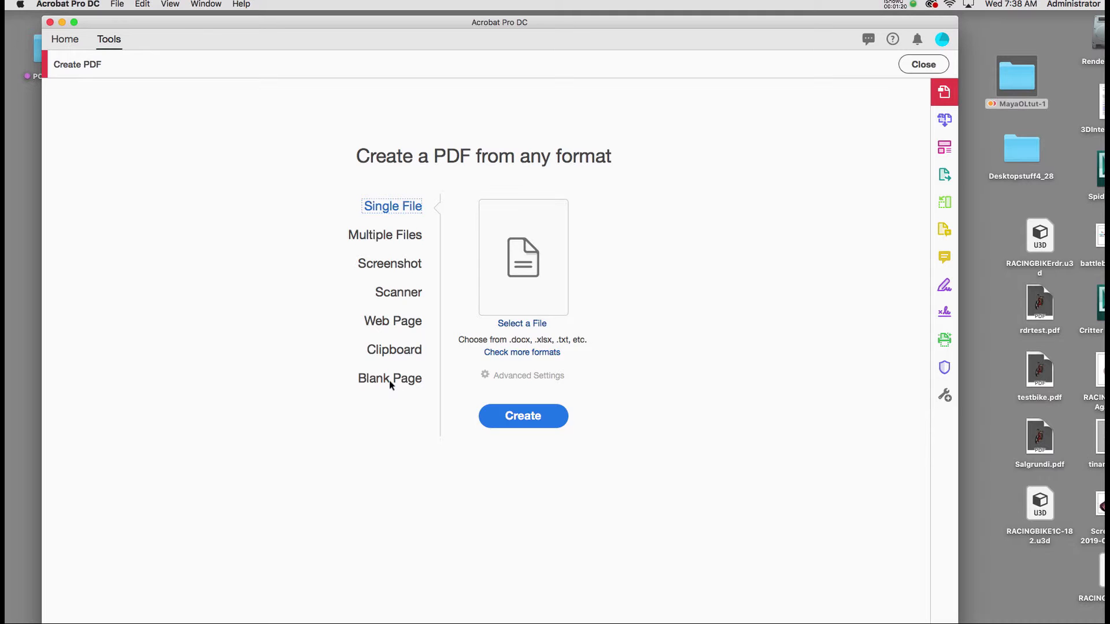
{"action": "left_click", "coordinate": [523, 416]}
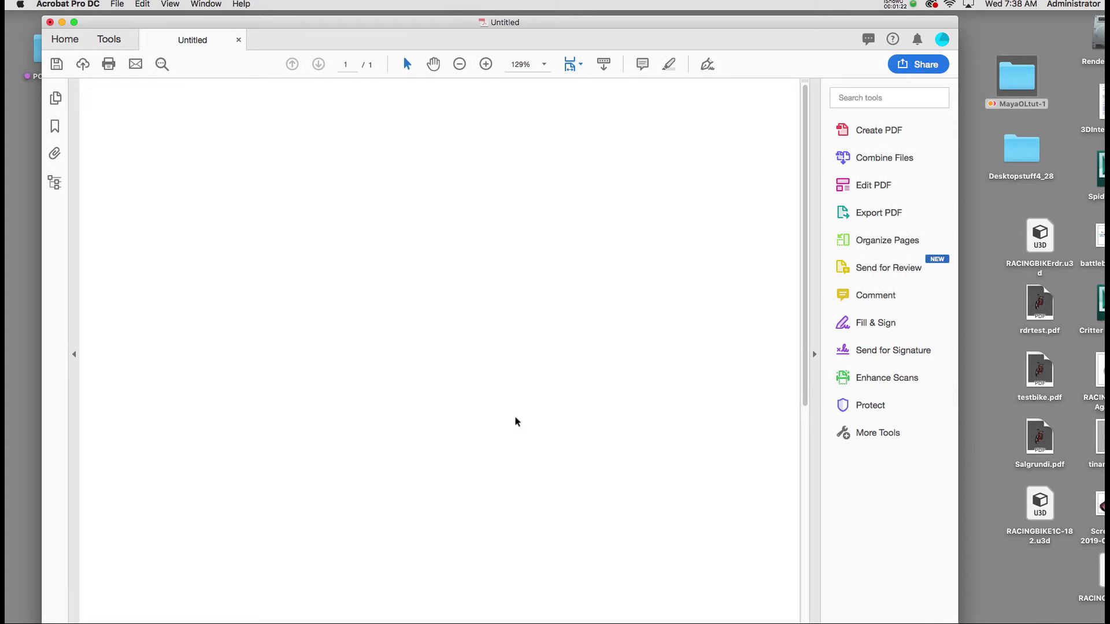
{"action": "left_click", "coordinate": [457, 64]}
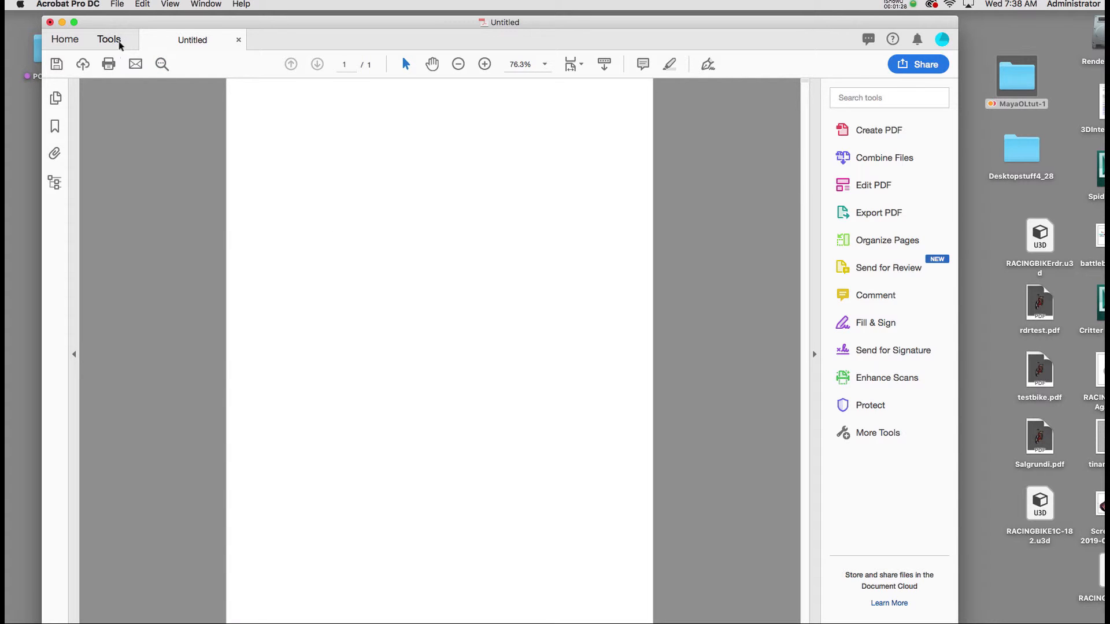
Draw a 3D content area across most of the blank page with Add 3D.
{"action": "left_click", "coordinate": [109, 40]}
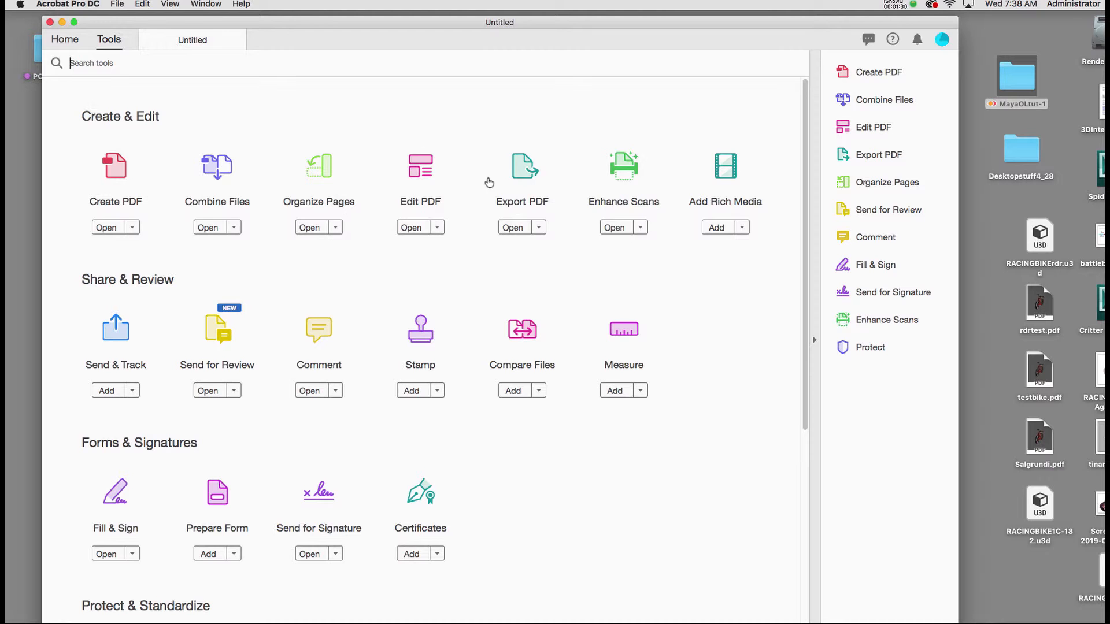
{"action": "mouse_move", "coordinate": [739, 211]}
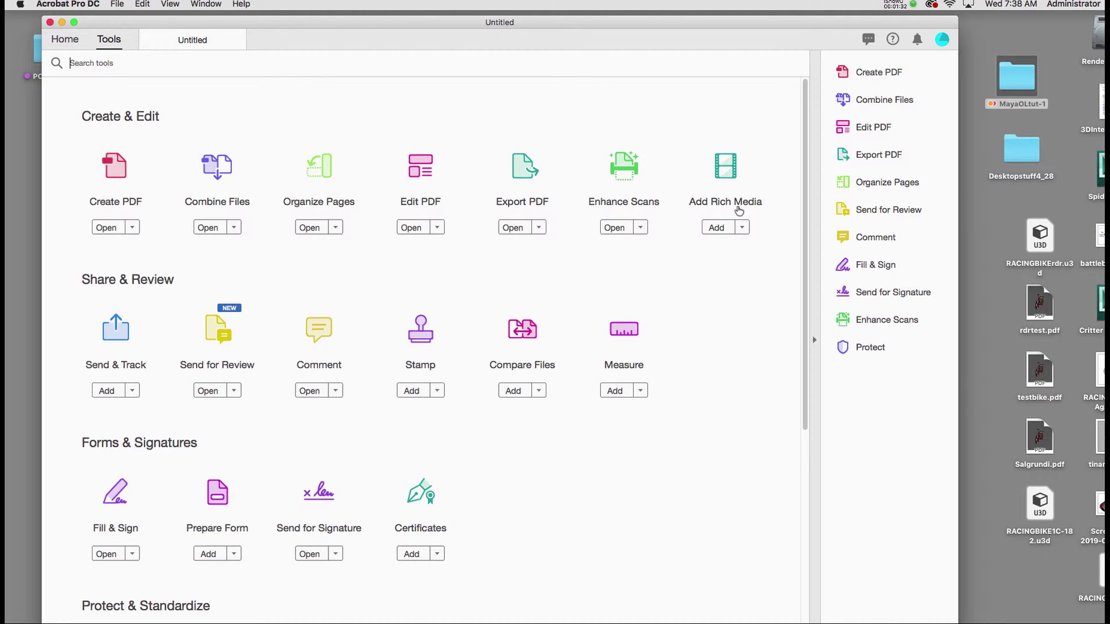
{"action": "mouse_move", "coordinate": [734, 168]}
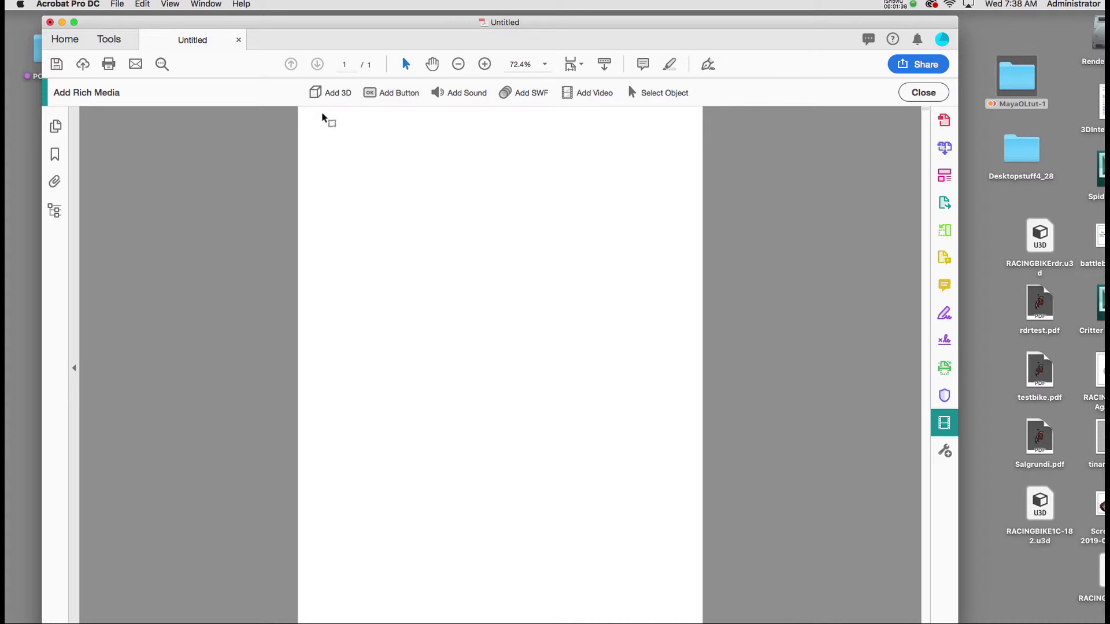
{"action": "mouse_move", "coordinate": [607, 111]}
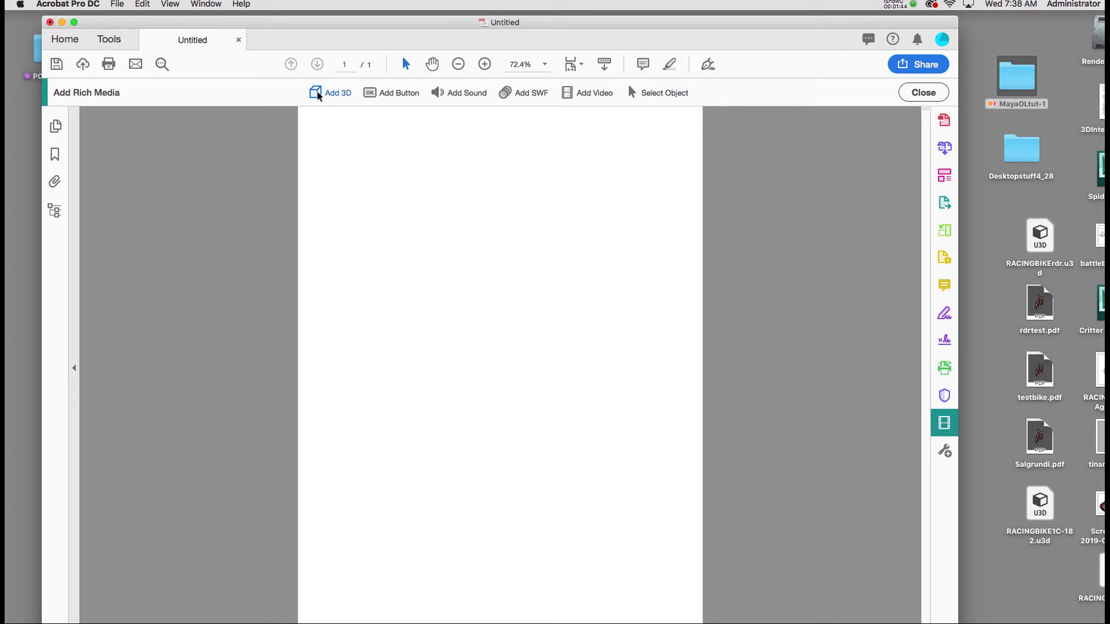
{"action": "left_click", "coordinate": [331, 93]}
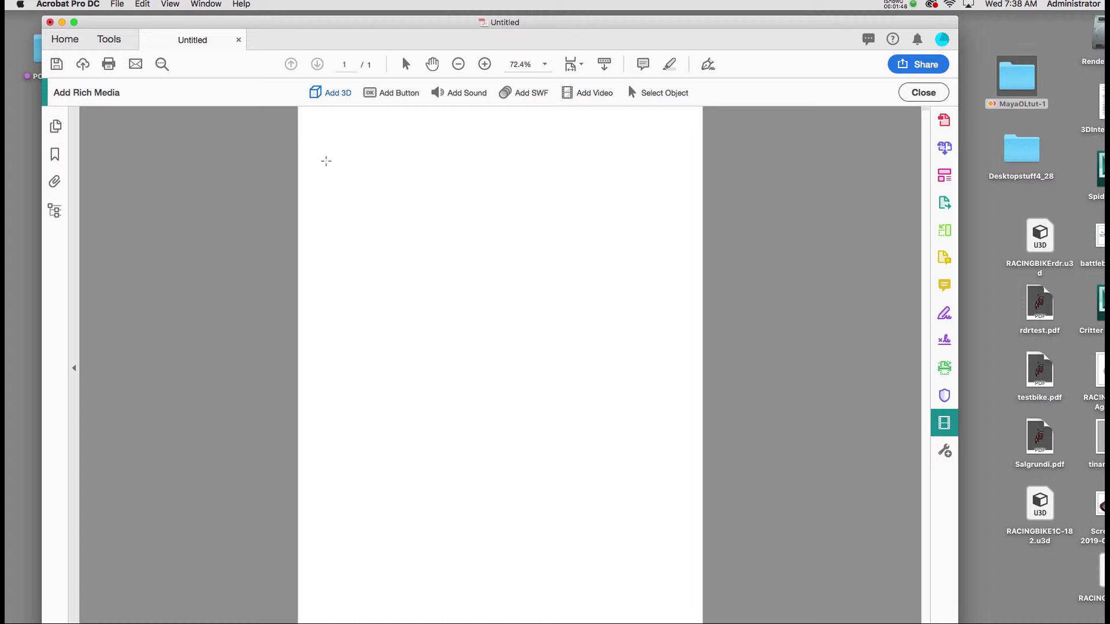
{"action": "left_click_drag", "start_coordinate": [316, 125], "coordinate": [359, 225]}
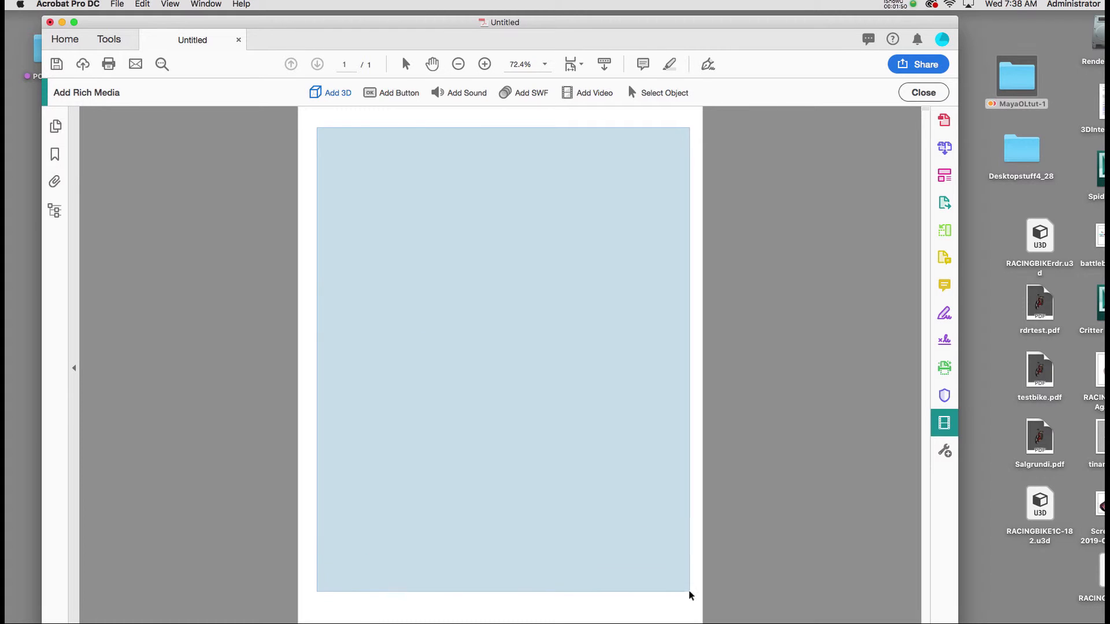
Insert RACINGBIKE1C-182.u3d from the Desktop into the 3D area.
{"action": "left_click", "coordinate": [331, 92]}
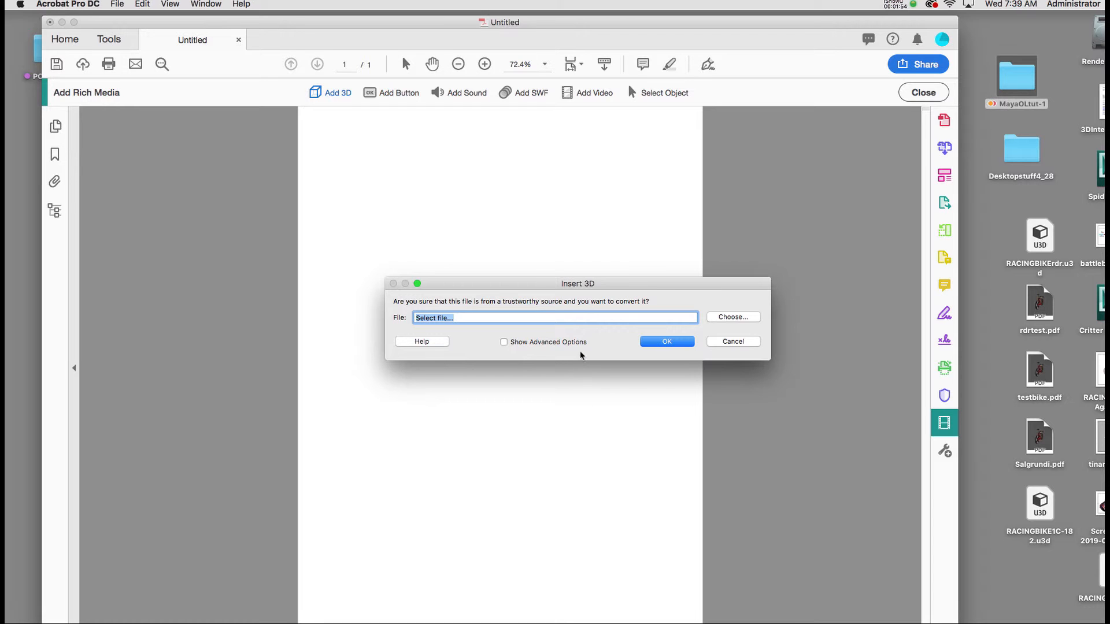
{"action": "mouse_move", "coordinate": [593, 345]}
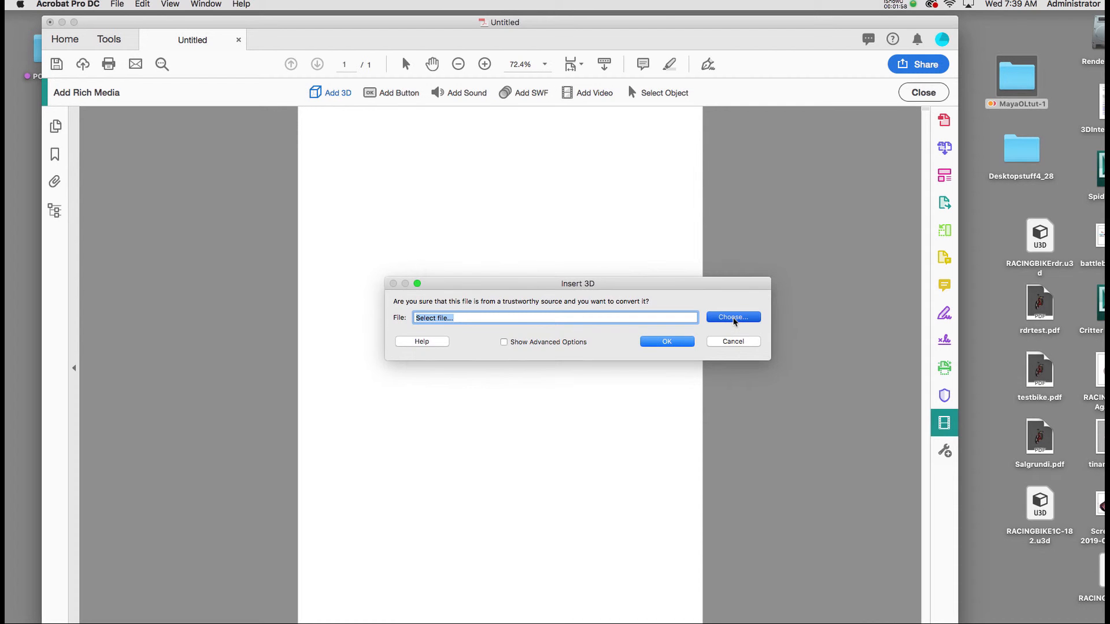
{"action": "left_click", "coordinate": [733, 316]}
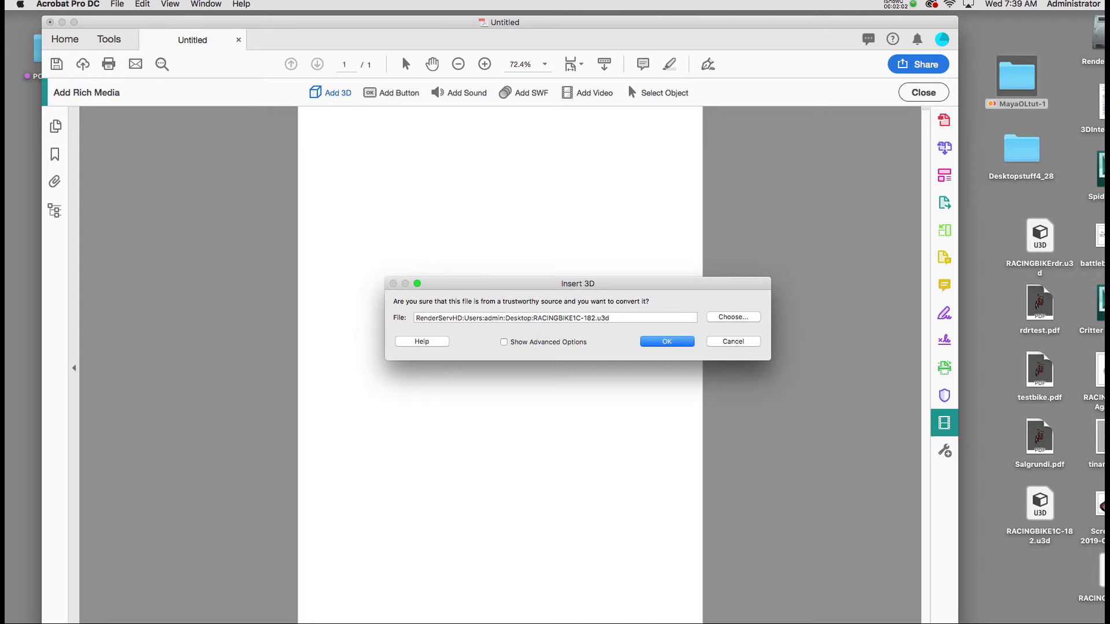
{"action": "left_click", "coordinate": [667, 341]}
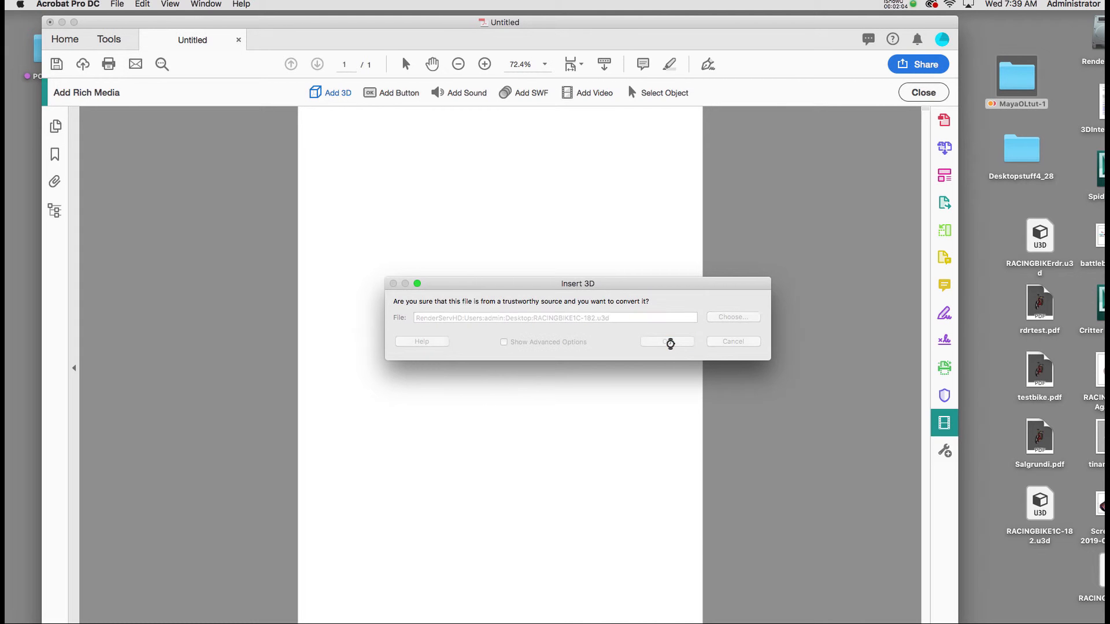
{"action": "left_click", "coordinate": [668, 341]}
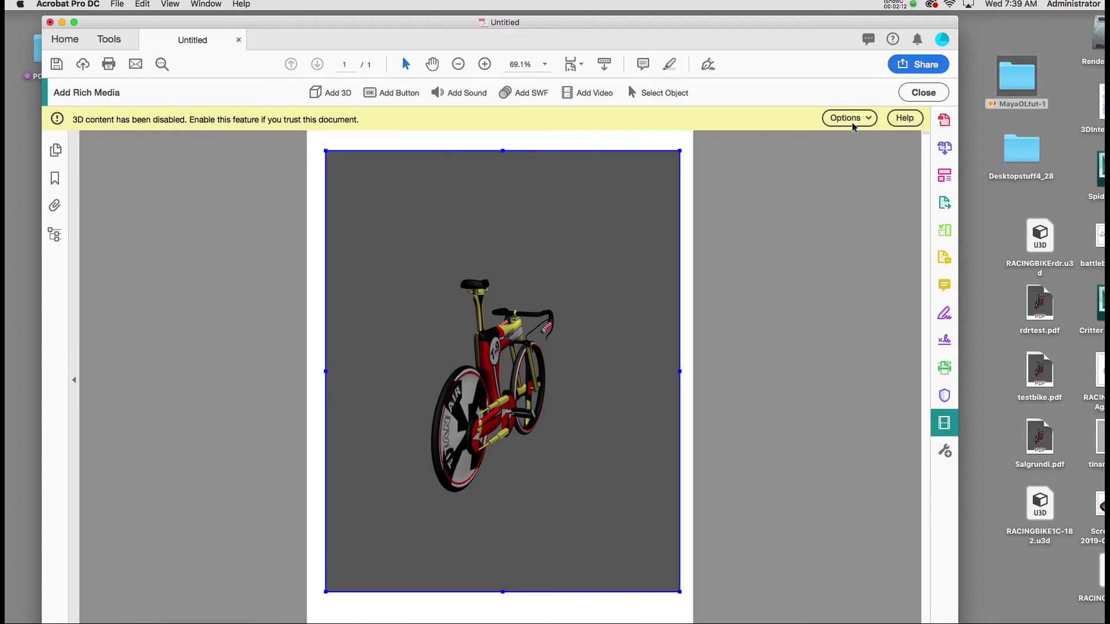
Trust the document once to enable 3D content, then rotate the bike to a side view.
{"action": "left_click", "coordinate": [848, 118]}
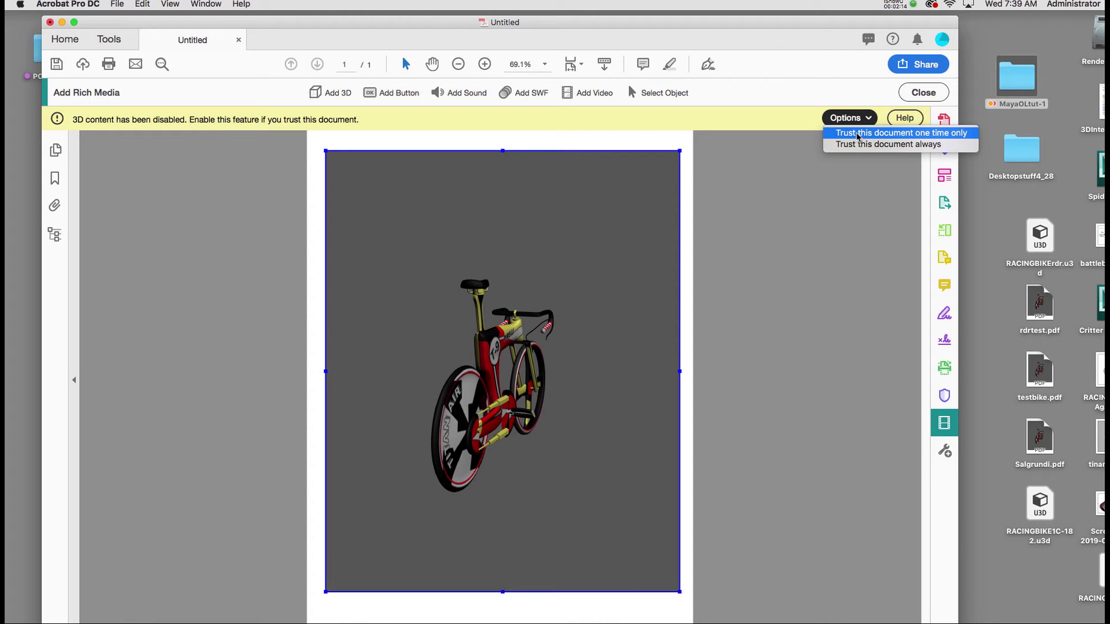
{"action": "left_click", "coordinate": [903, 133]}
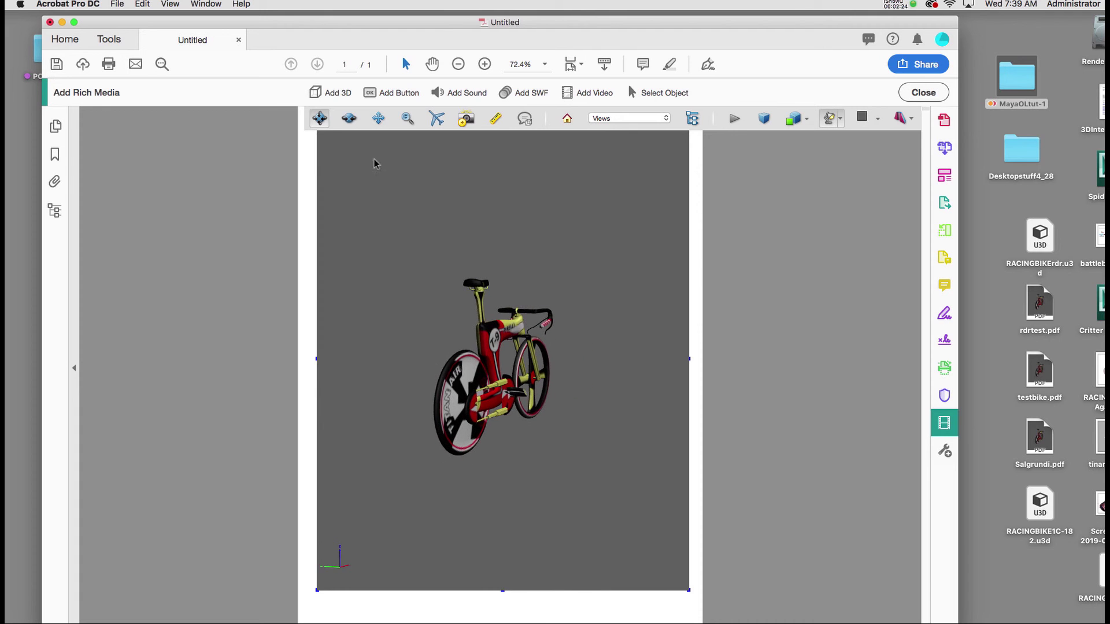
{"action": "mouse_move", "coordinate": [509, 252]}
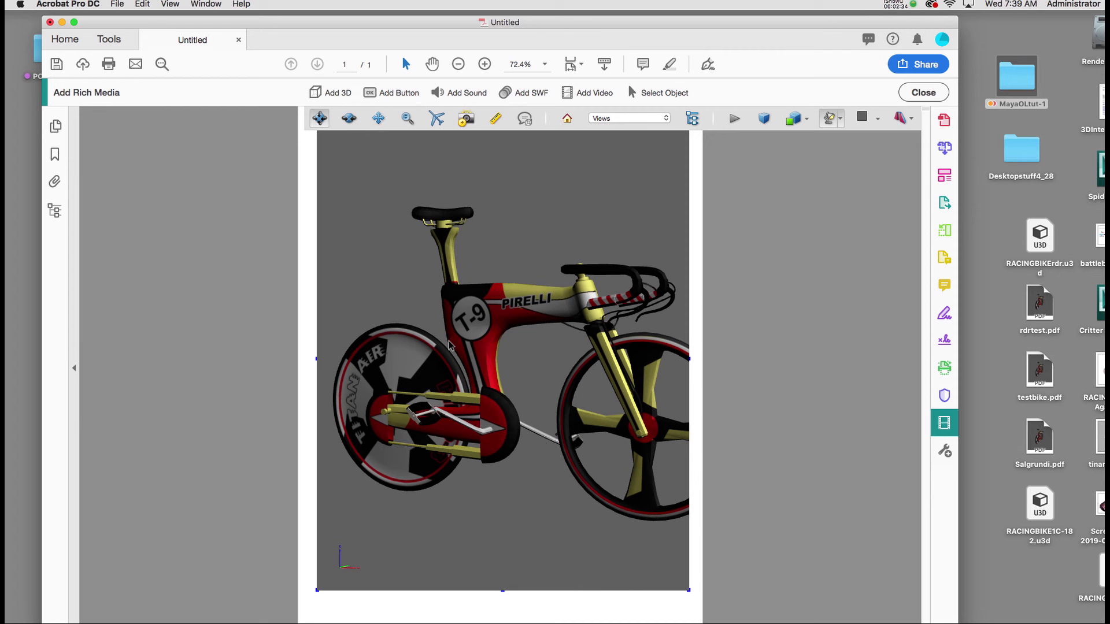
{"action": "left_click_drag", "start_coordinate": [450, 347], "coordinate": [555, 362]}
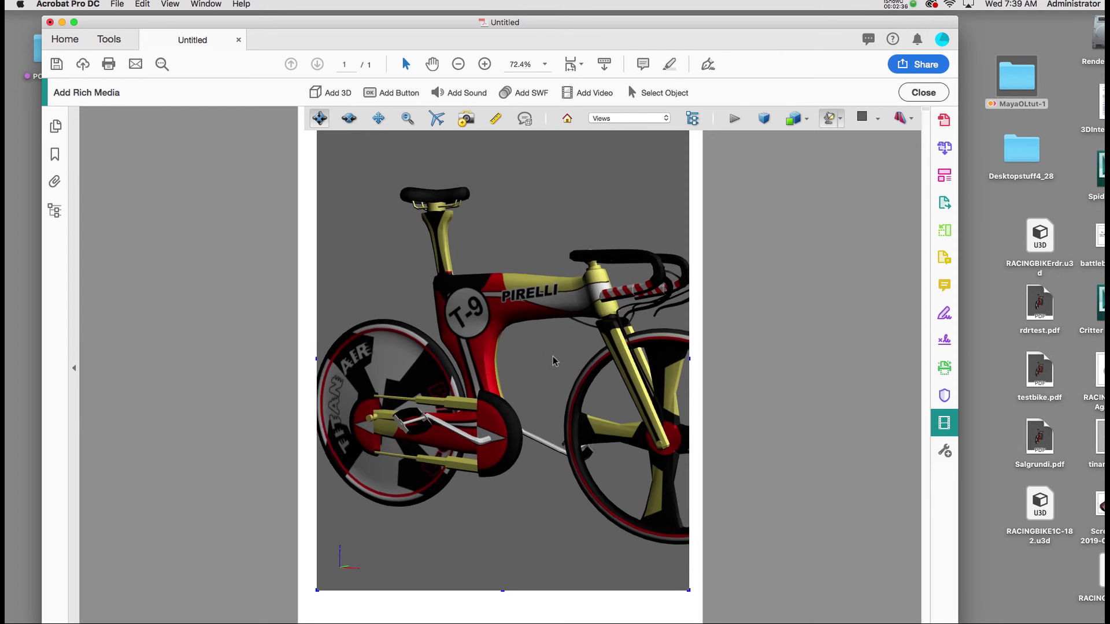